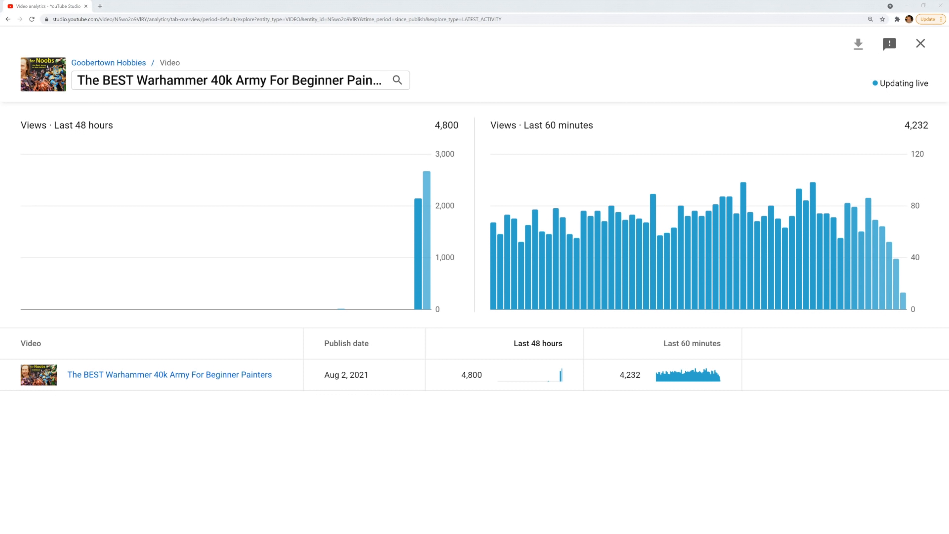
- Show channel-wide realtime analytics for Goobertown Hobbies via the breadcrumb channel link
left_click(108, 62)
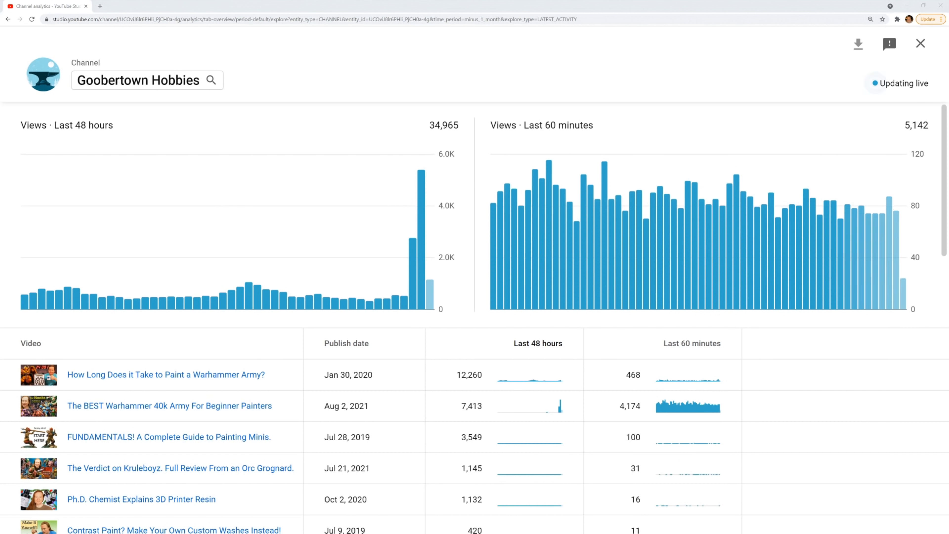